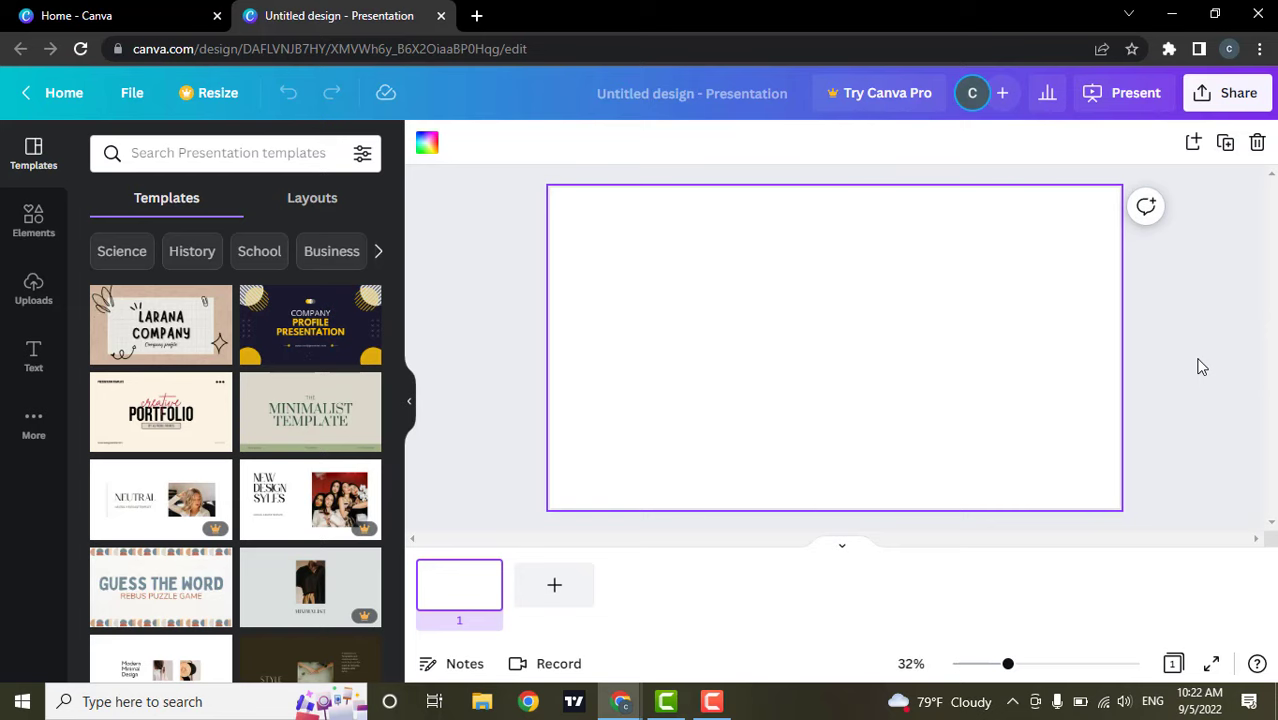
Step: Open the More panel listing extra content types like Photos, Audio and Videos
{"action": "left_click", "coordinate": [35, 420]}
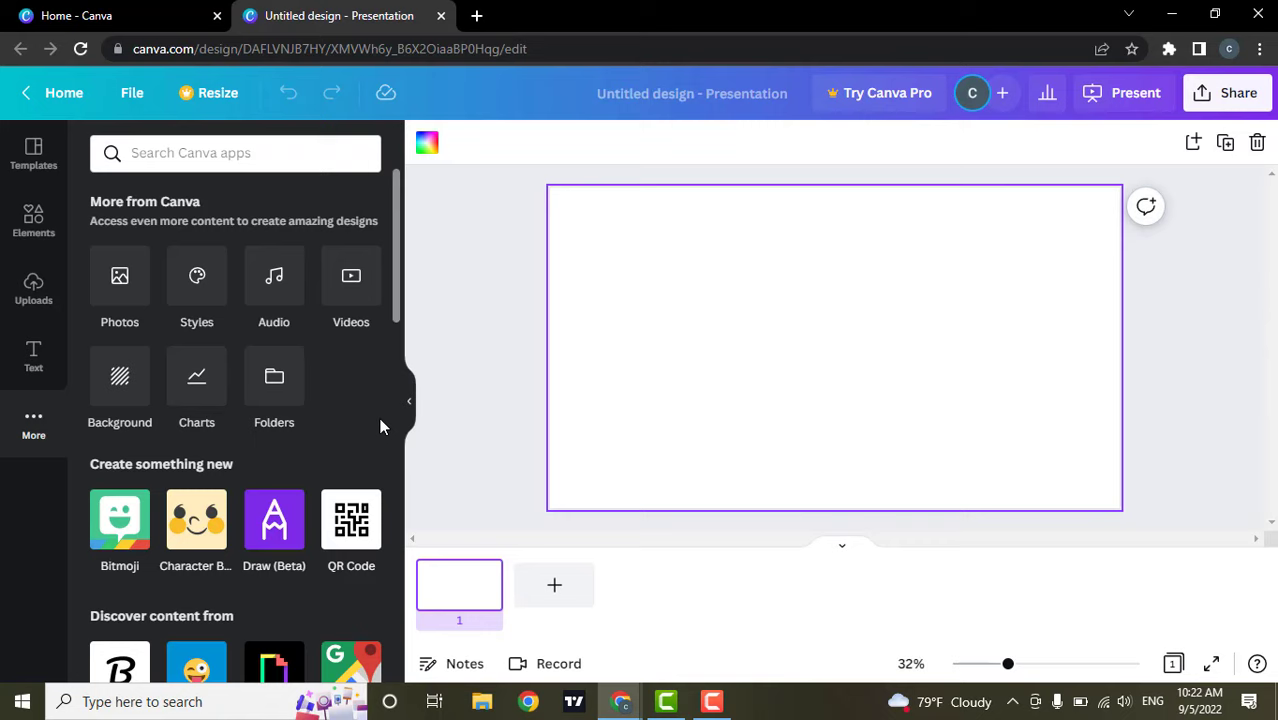
{"action": "mouse_move", "coordinate": [33, 425]}
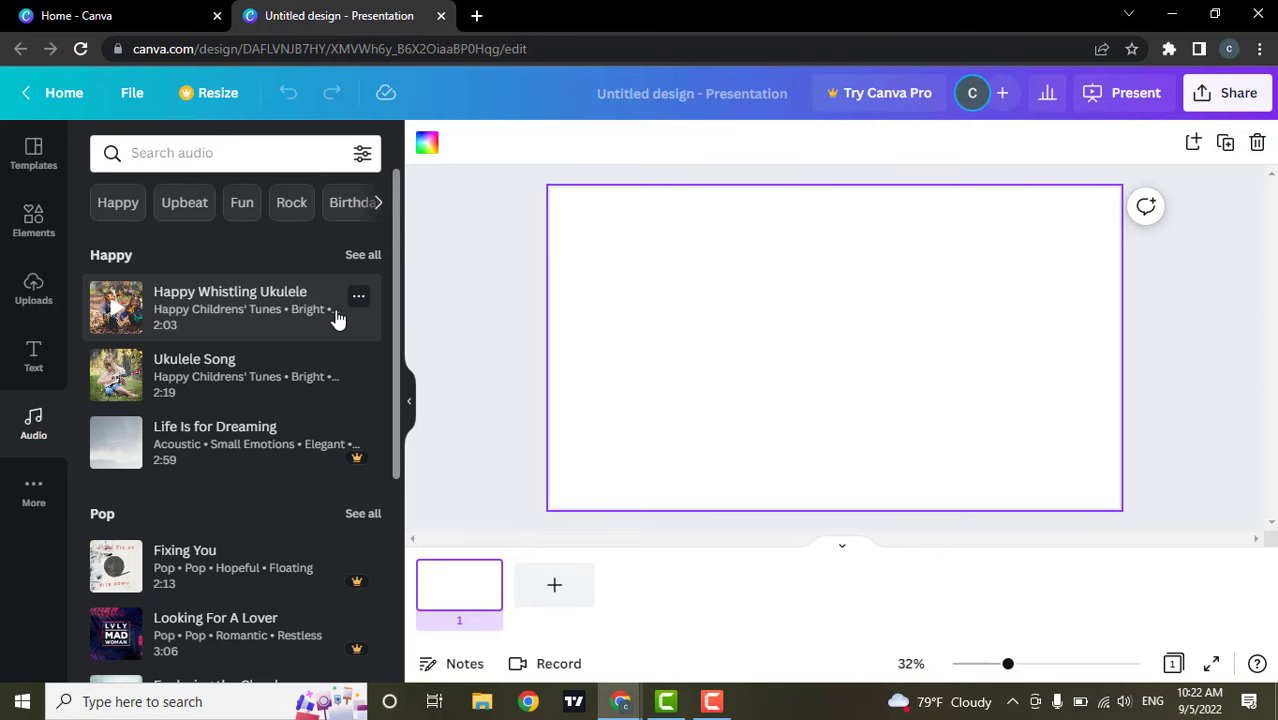
{"action": "mouse_move", "coordinate": [286, 322]}
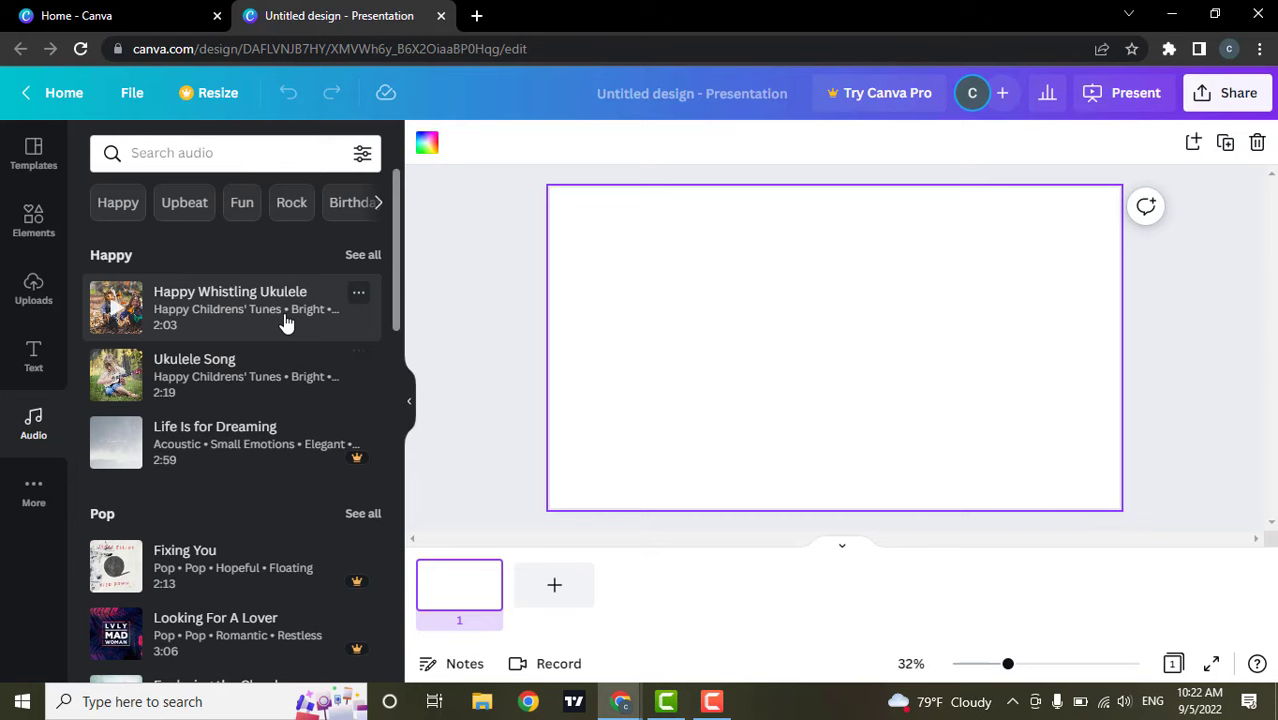
Step: Browse the stock audio library through the Happy, Pop and Ambient track lists
{"action": "scroll", "scroll_direction": "down", "scroll_amount": 3}
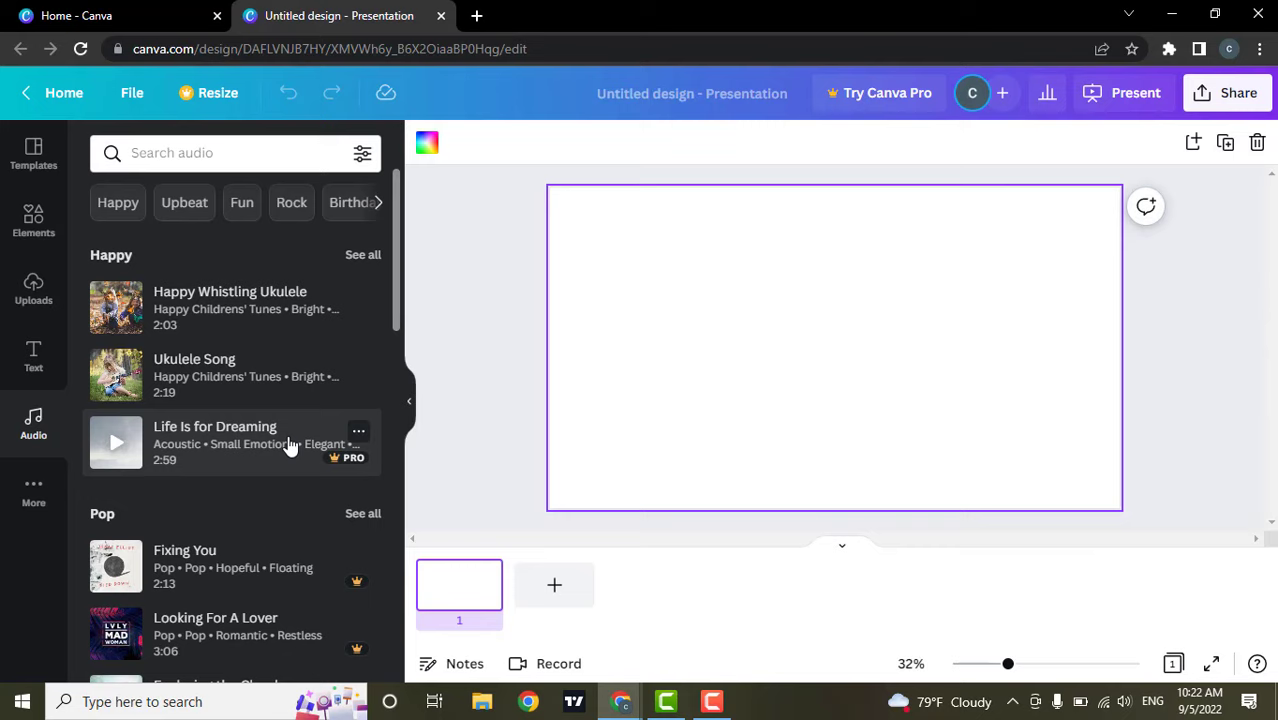
{"action": "scroll", "scroll_direction": "down", "scroll_amount": 3}
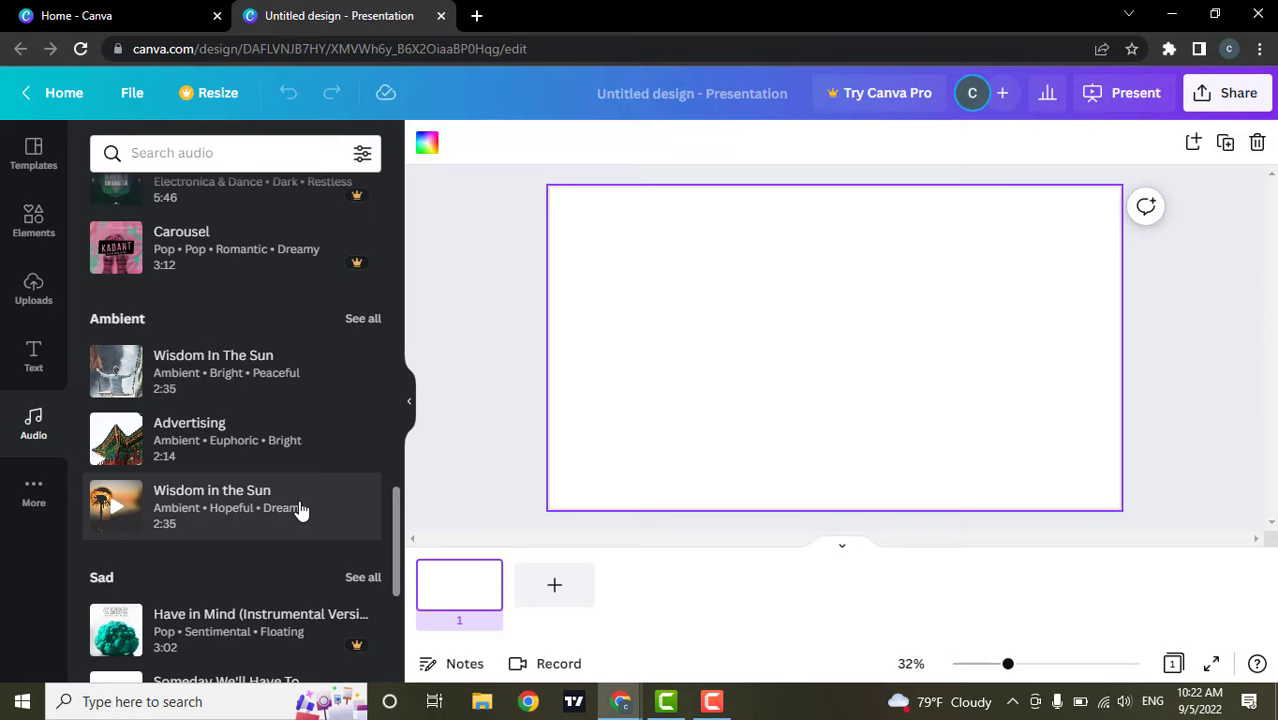
{"action": "mouse_move", "coordinate": [210, 428]}
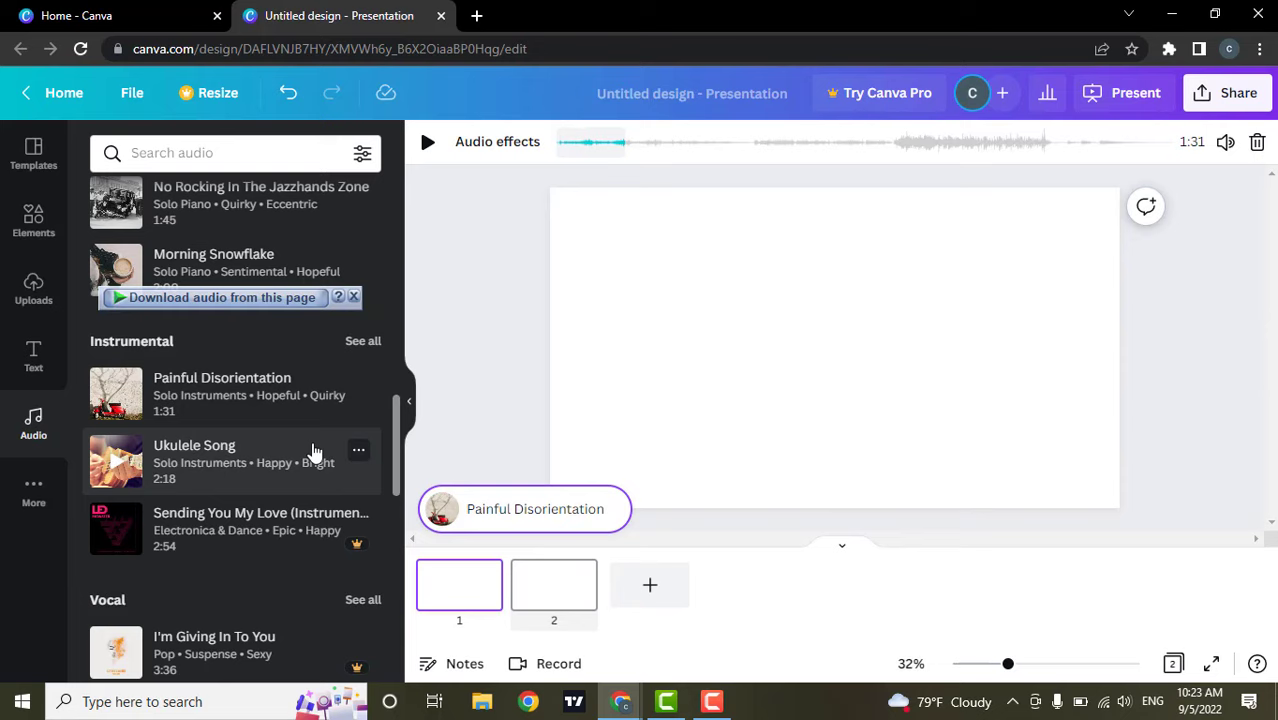
{"action": "mouse_move", "coordinate": [170, 465]}
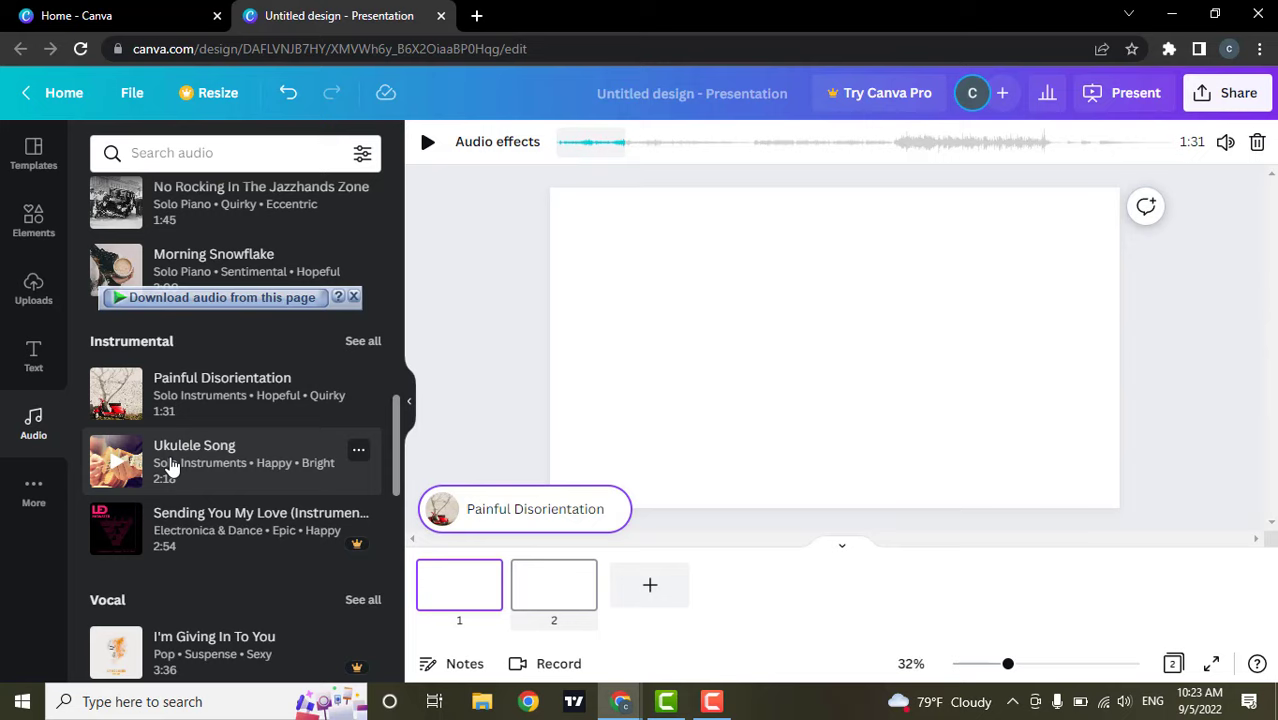
Step: Add the 1:31 instrumental track 'Painful Disorientation' to the presentation
{"action": "left_click", "coordinate": [33, 288]}
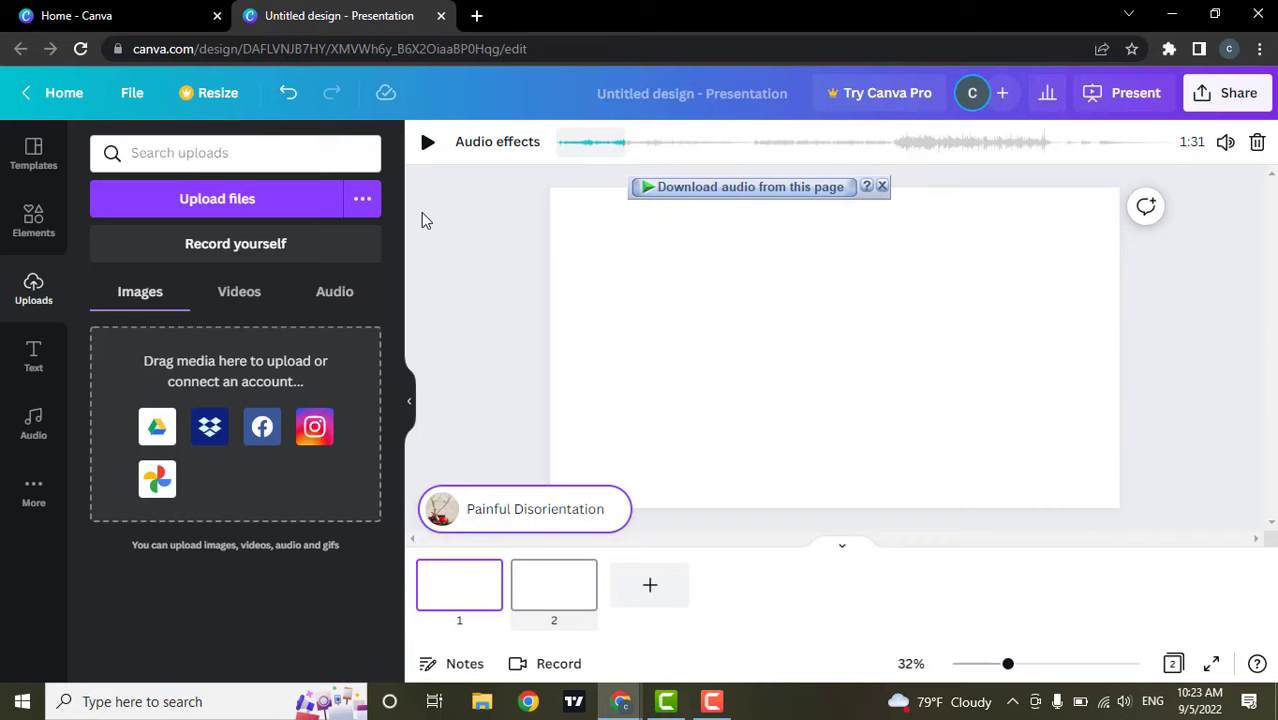
Step: Show the empty Audio tab under Uploads
{"action": "left_click", "coordinate": [334, 291]}
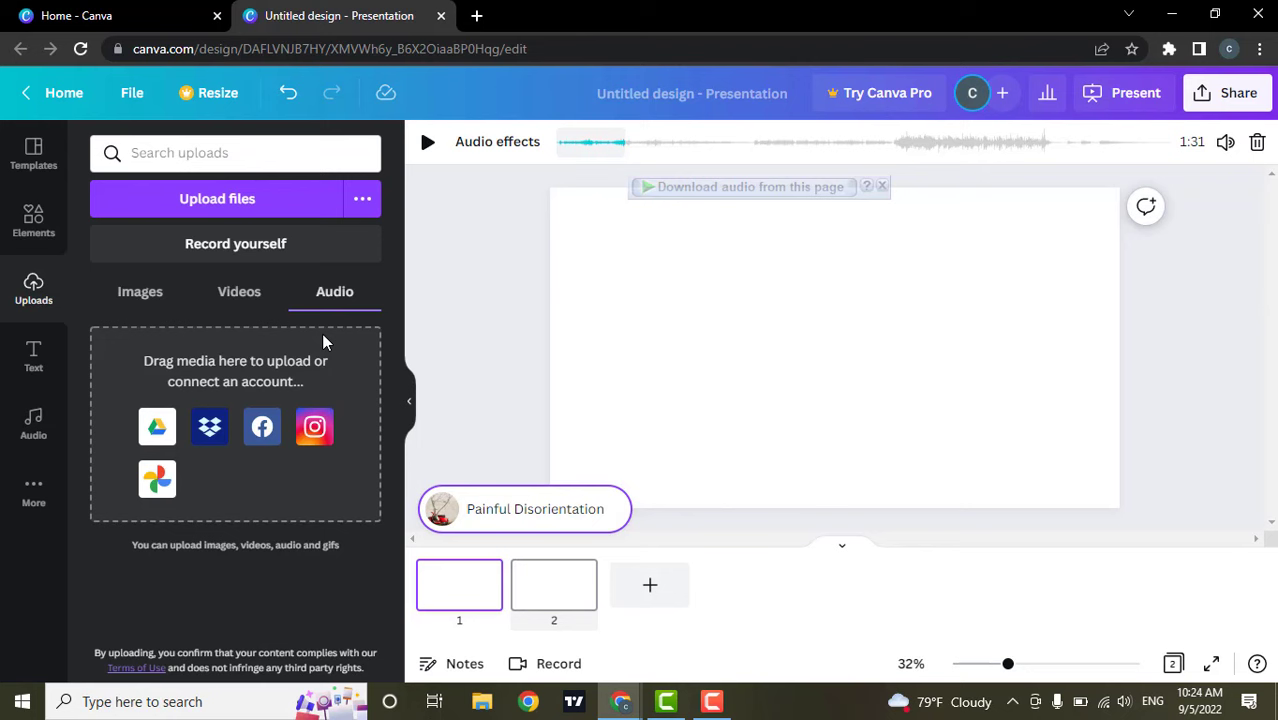
Step: Upload dg.mp3 from the Downloads folder into the uploaded audio
{"action": "left_click", "coordinate": [217, 198]}
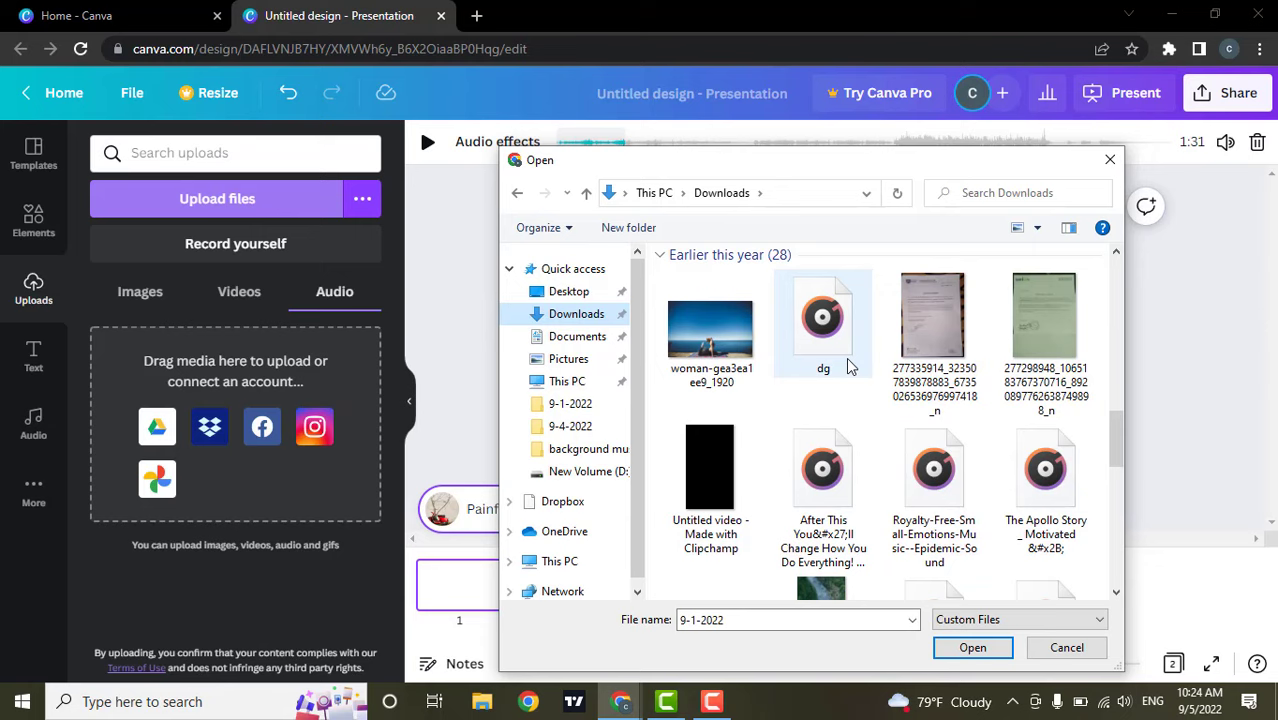
{"action": "left_click", "coordinate": [973, 647]}
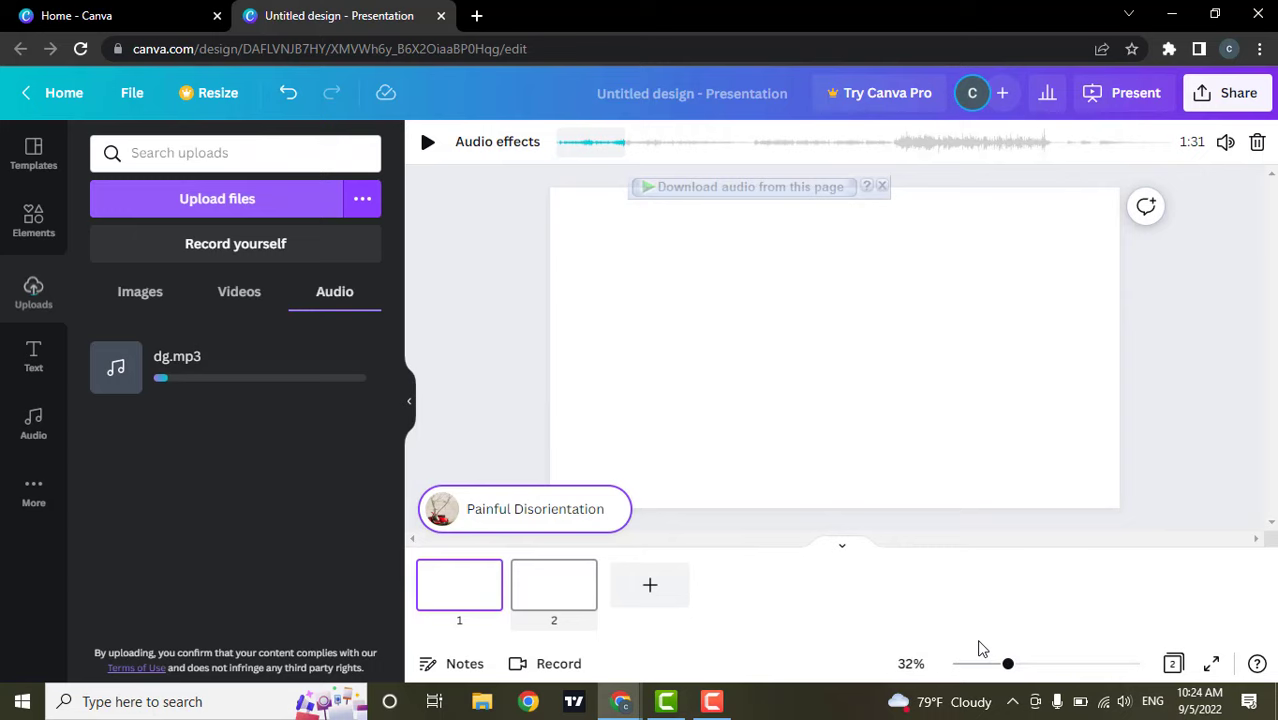
{"action": "mouse_move", "coordinate": [200, 374]}
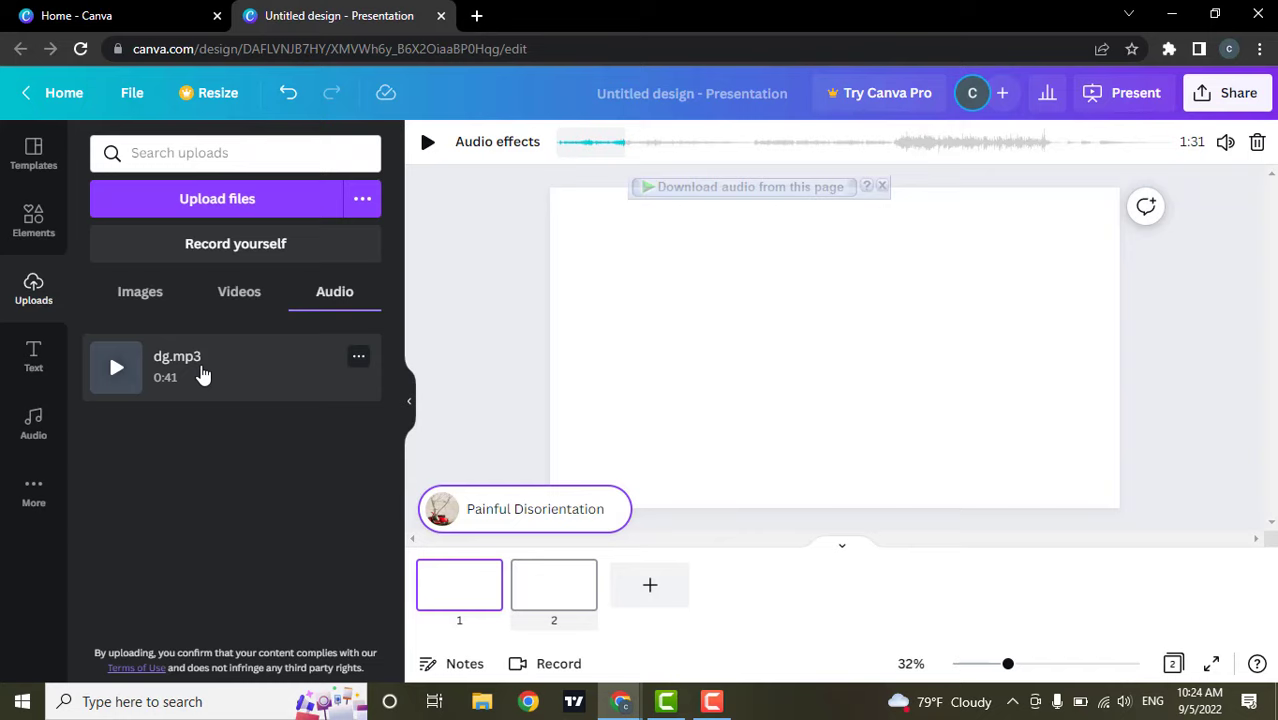